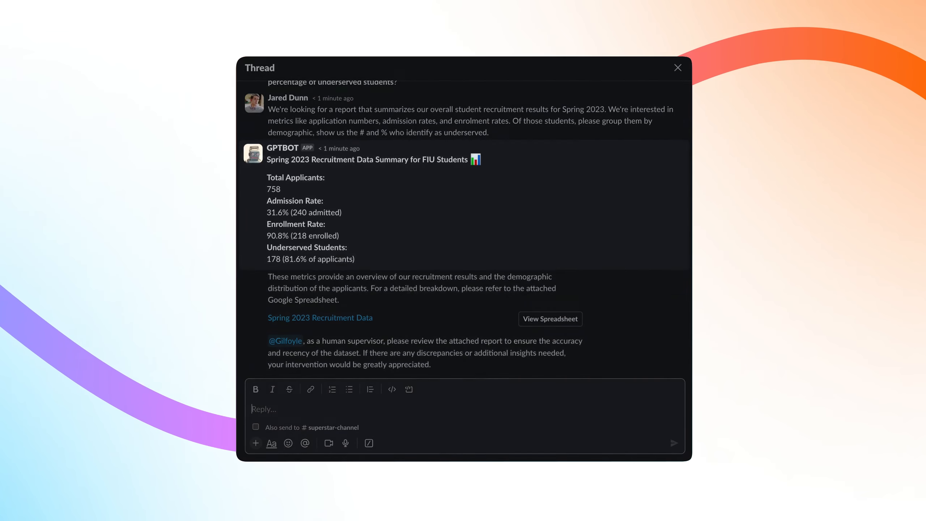
{"action": "scroll", "scroll_direction": "down", "scroll_amount": 3}
{"action": "type", "text": "@Gilfoyle let's go ahead with an"}
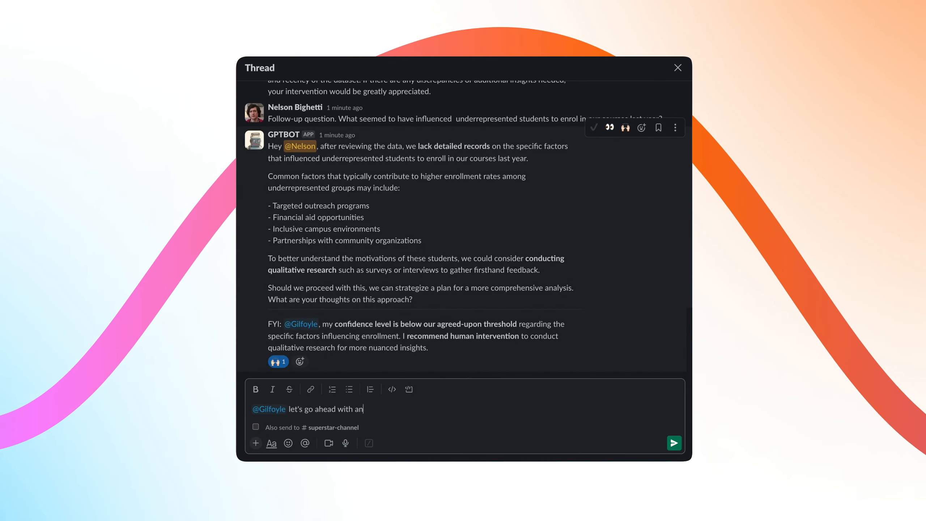
{"action": "left_click", "coordinate": [673, 443]}
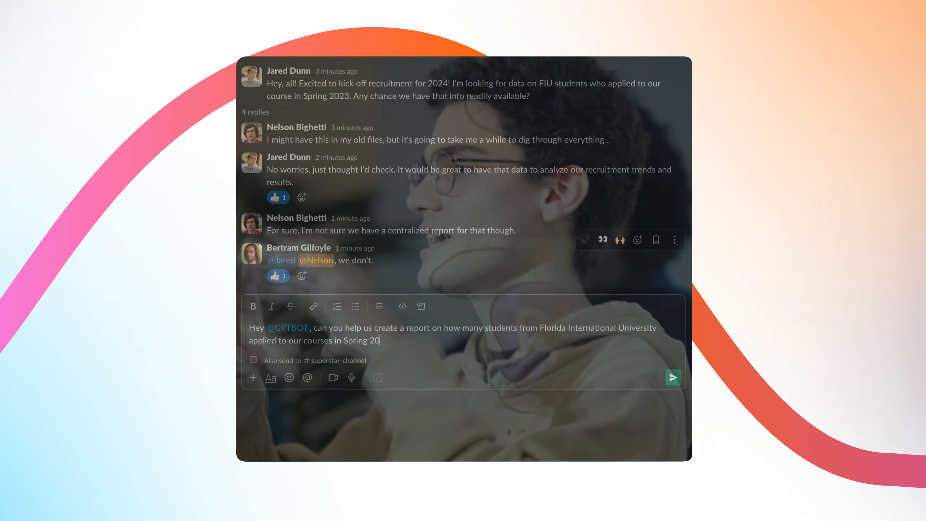
{"action": "left_click", "coordinate": [673, 377]}
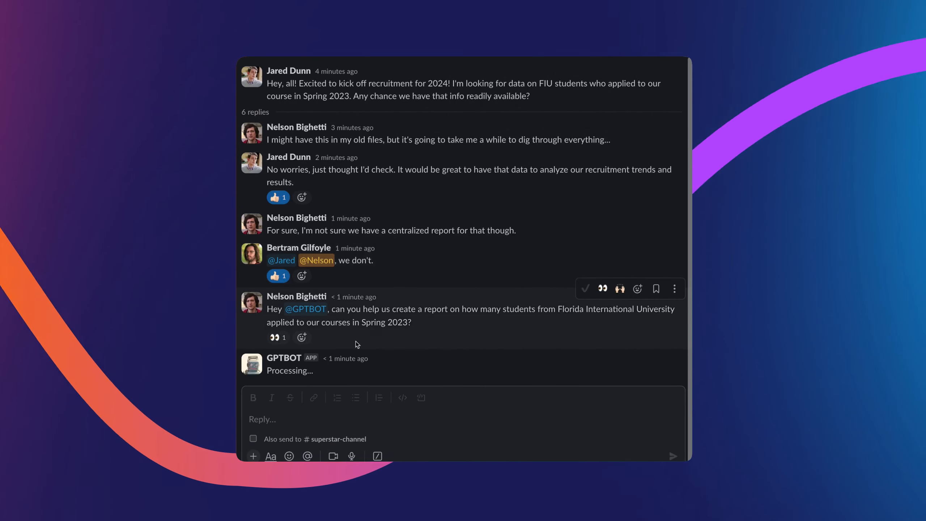